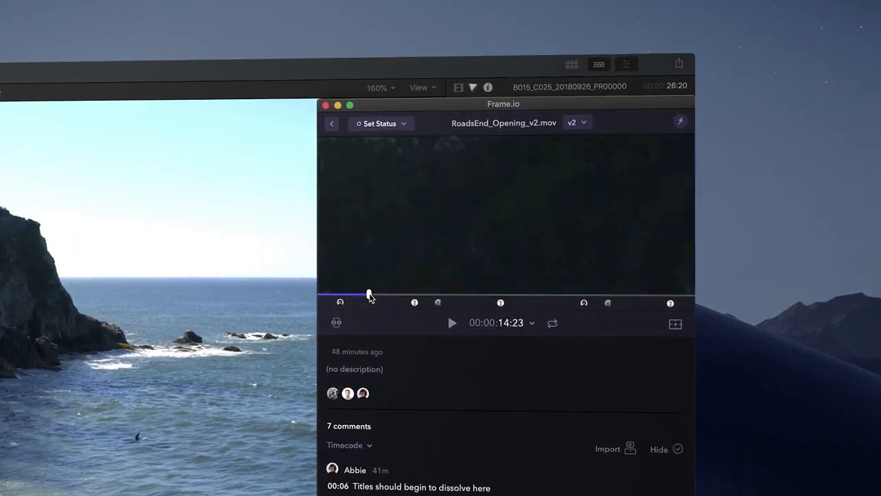
# Scrub the RoadsEnd_Opening_v2 review to about 00:00:29 in the Frame.io panel.
pyautogui.moveTo(369, 294); pyautogui.dragTo(411, 294)
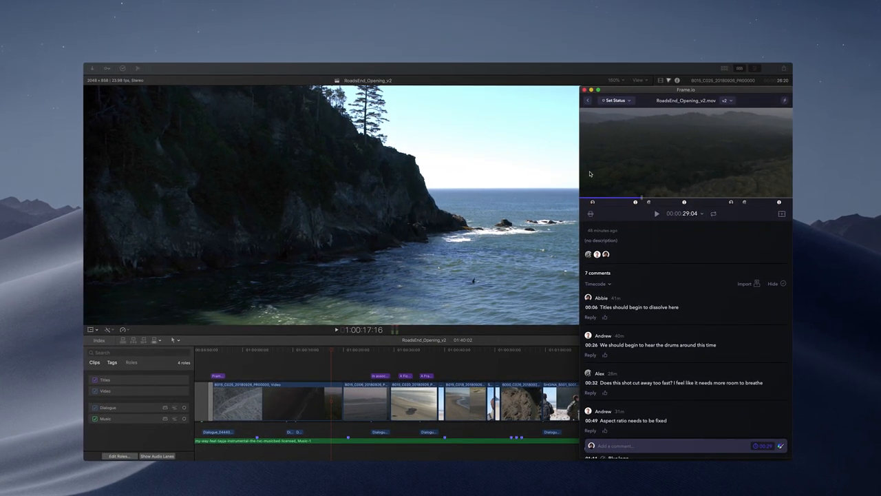
pyautogui.click(590, 96)
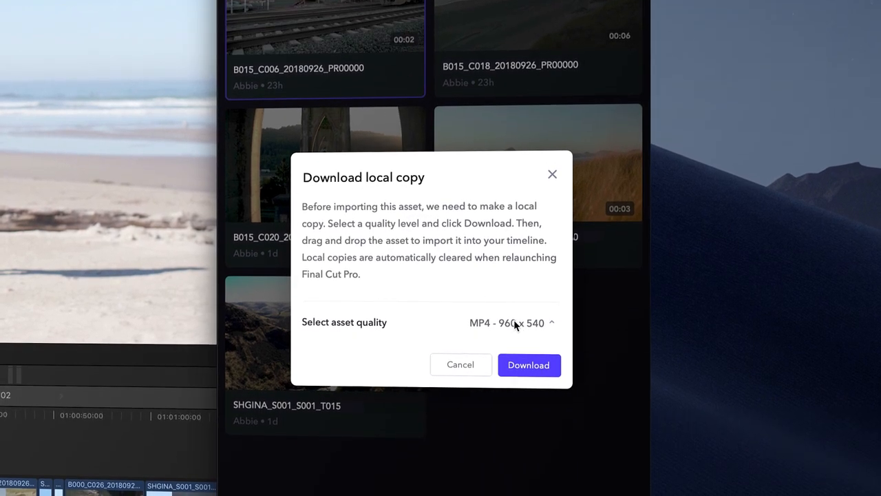
# Download the clip's local copy at MP4 960×540 quality.
pyautogui.click(511, 323)
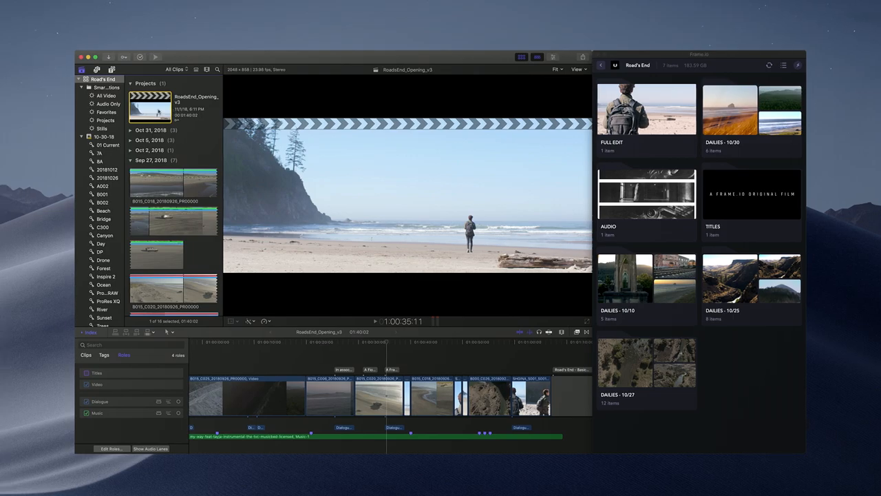
# Share RoadsEnd_Opening_v3 as a Frame.io H264 upload.
pyautogui.rightClick(268, 179)
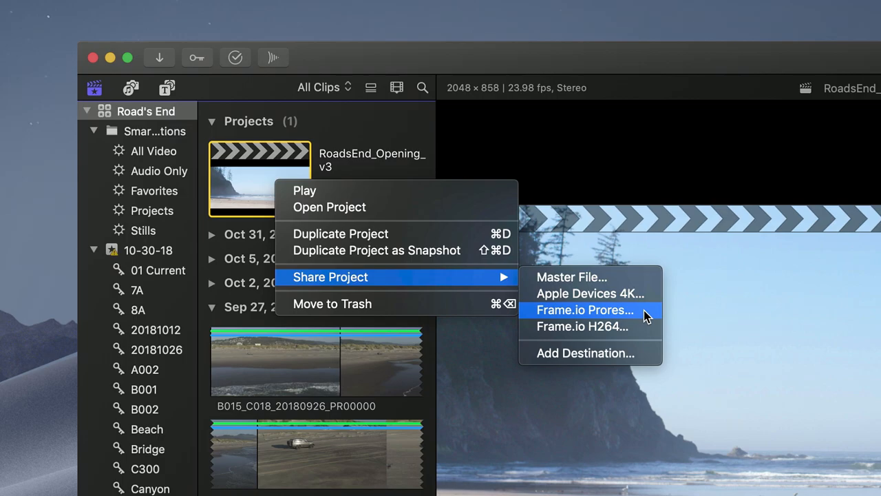
pyautogui.moveTo(582, 327)
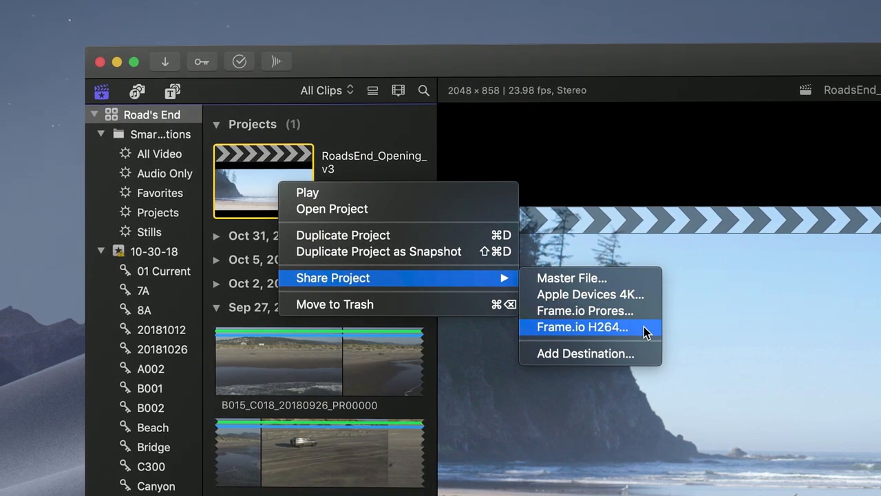
pyautogui.click(582, 327)
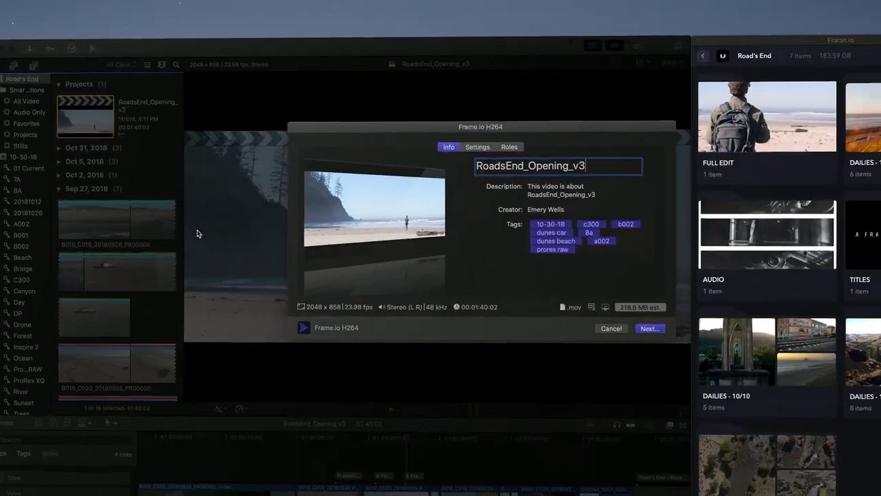
pyautogui.click(650, 328)
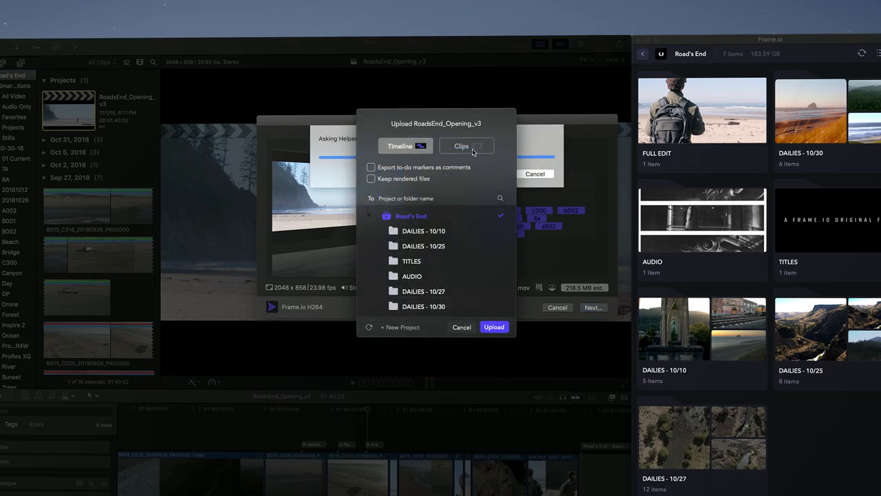
# Upload only marked clips, with to-do markers as comments, to Road's End.
pyautogui.click(460, 145)
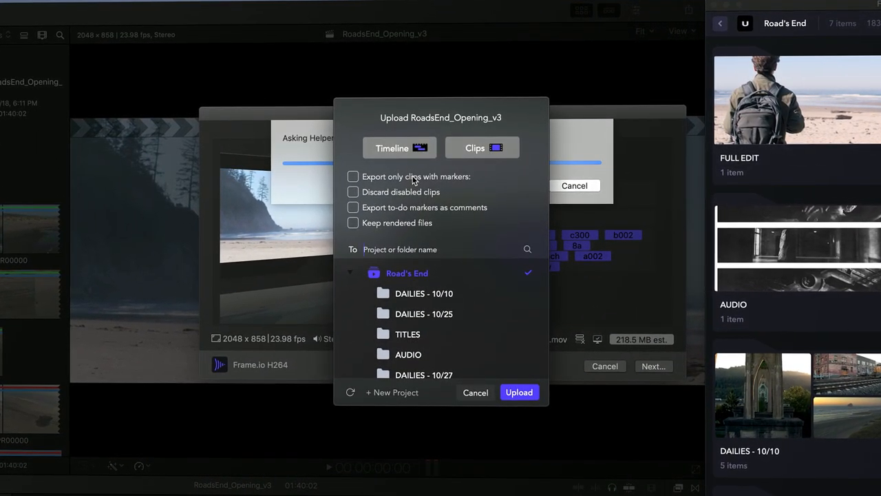
pyautogui.click(352, 176)
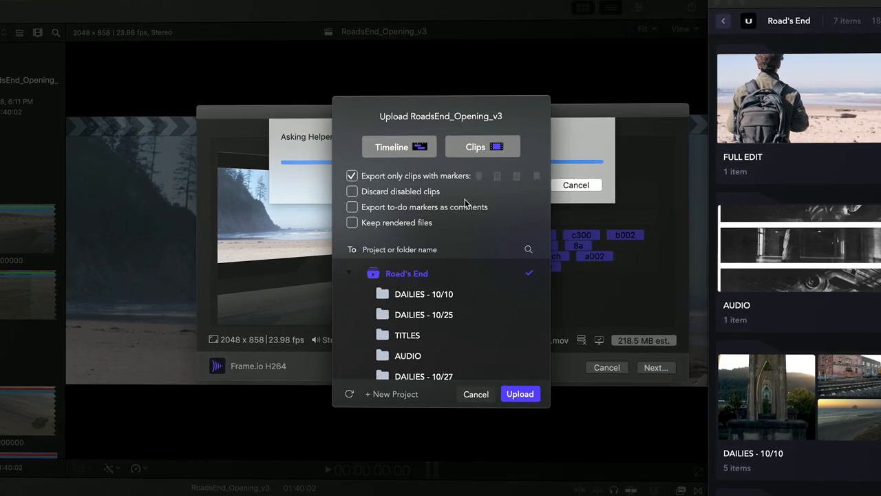
pyautogui.moveTo(497, 175)
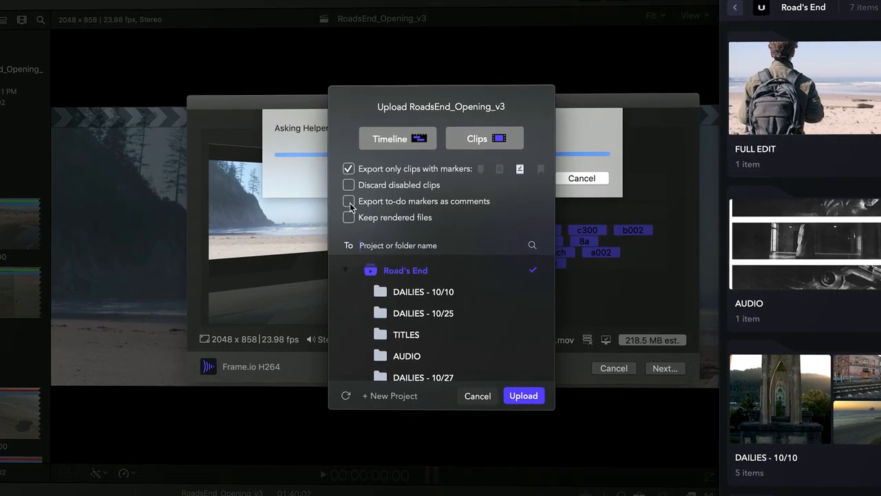
pyautogui.click(349, 201)
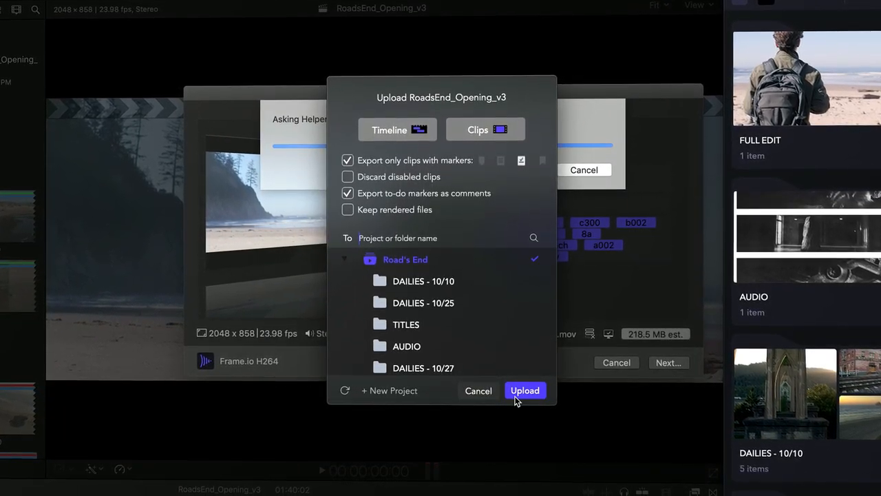
pyautogui.click(524, 390)
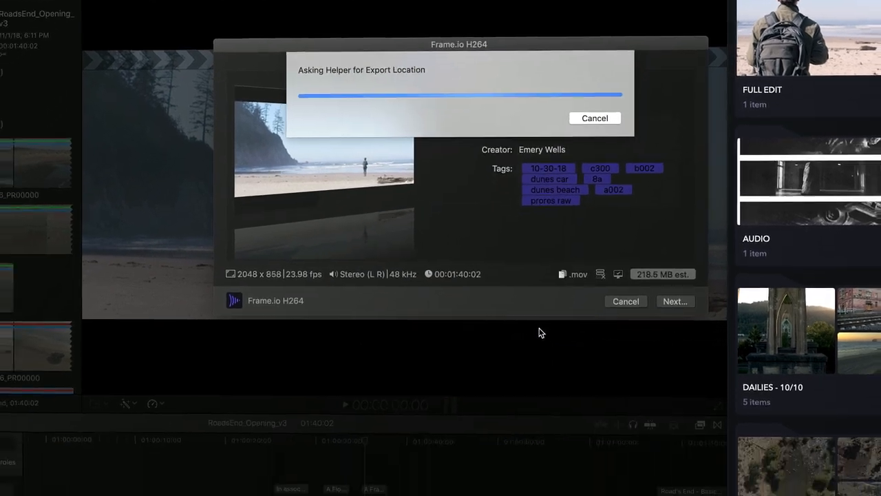
# Open RoadsEnd_Opening_v3.mov from the FULL EDIT folder in the Frame.io panel.
pyautogui.click(594, 117)
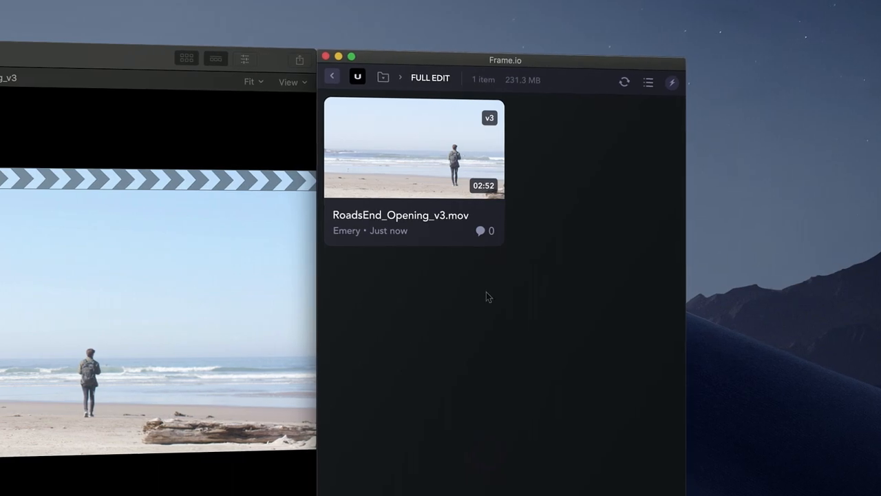
pyautogui.doubleClick(413, 148)
pyautogui.write('This shot’s a little t')
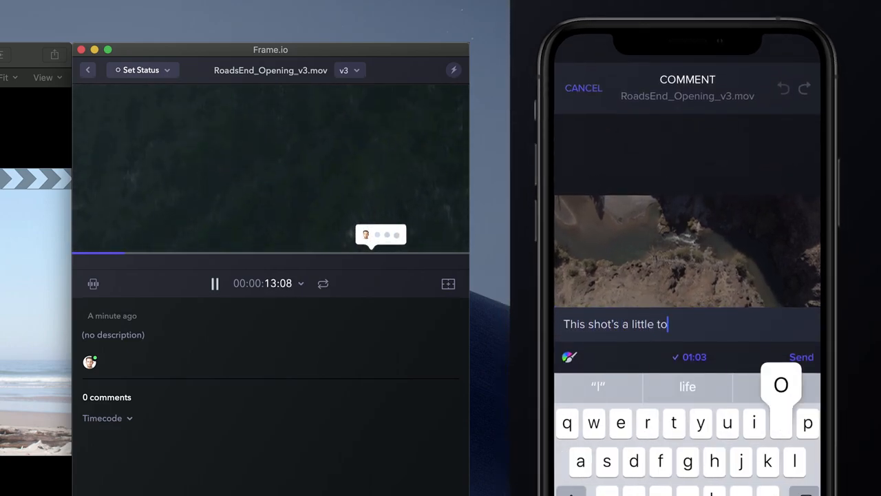
# Comment at 01:03 that the shot is too dull and should be replaced.
pyautogui.write("o dull, let's replace it with another")
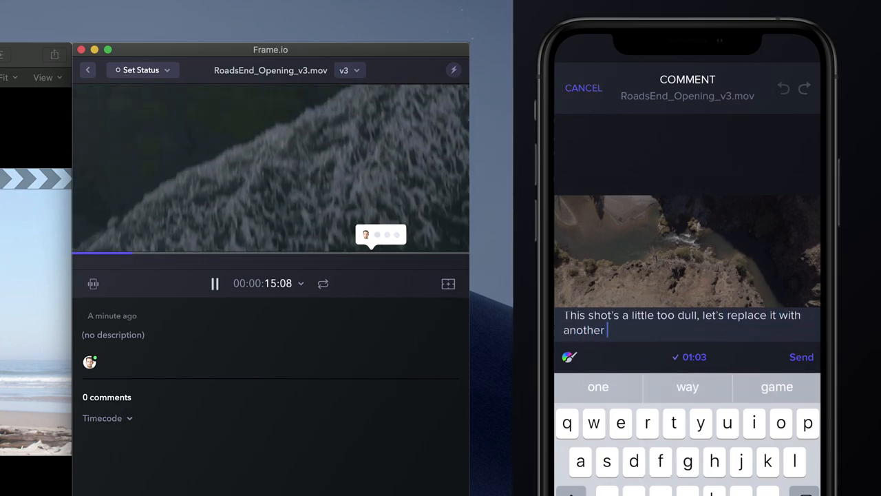
pyautogui.click(801, 356)
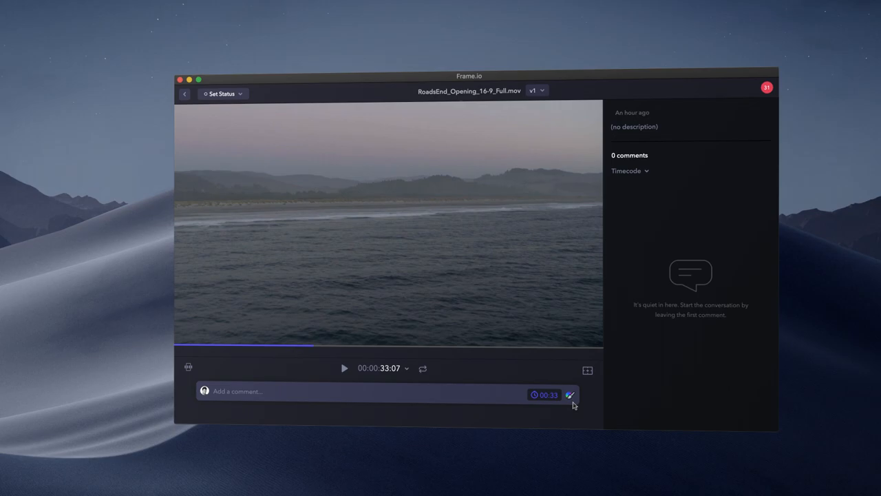
# Annotate the frame at 00:33 with the comment 'Title 1 should go here'.
pyautogui.click(570, 394)
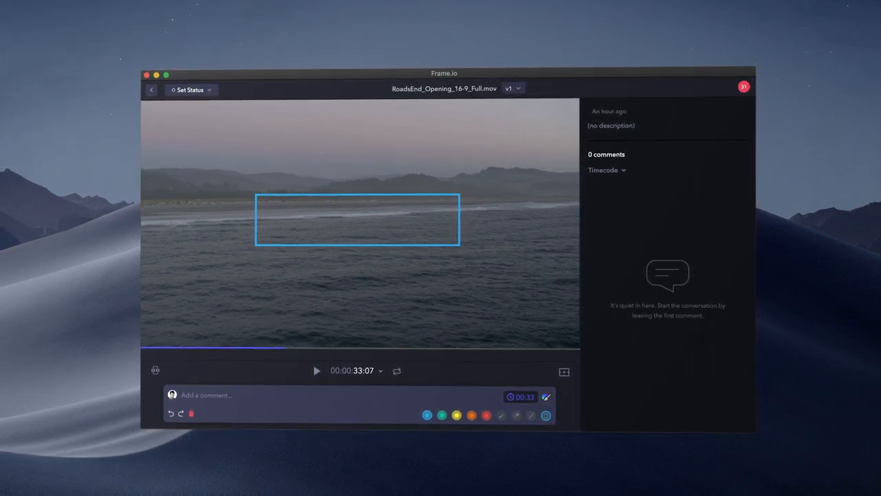
pyautogui.write('Title 1 should go here')
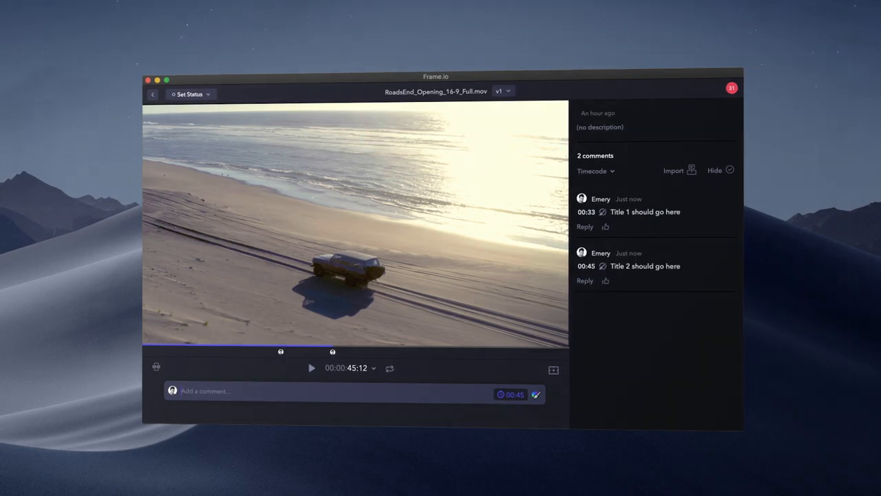
pyautogui.click(230, 9)
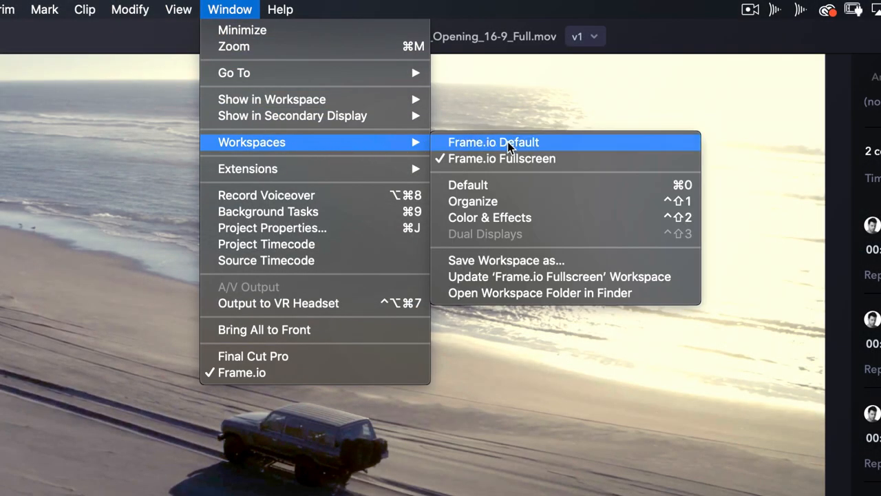
# Switch to the Frame.io Default workspace to review the team's 13 comments.
pyautogui.click(493, 142)
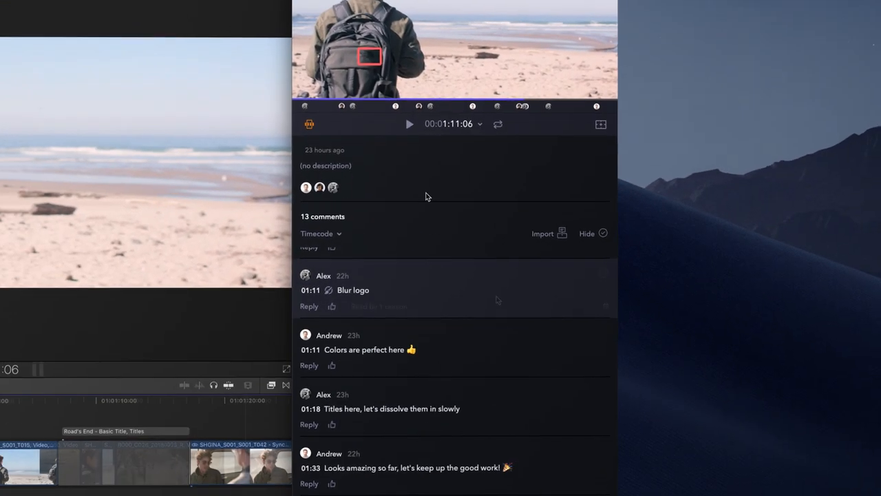
pyautogui.click(542, 234)
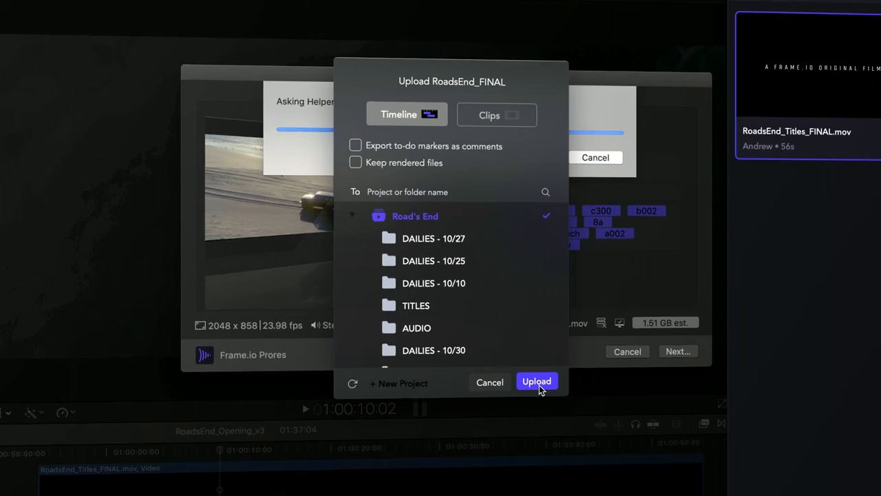
# Upload RoadsEnd_FINAL to Road's End and return to the team's project list.
pyautogui.click(537, 381)
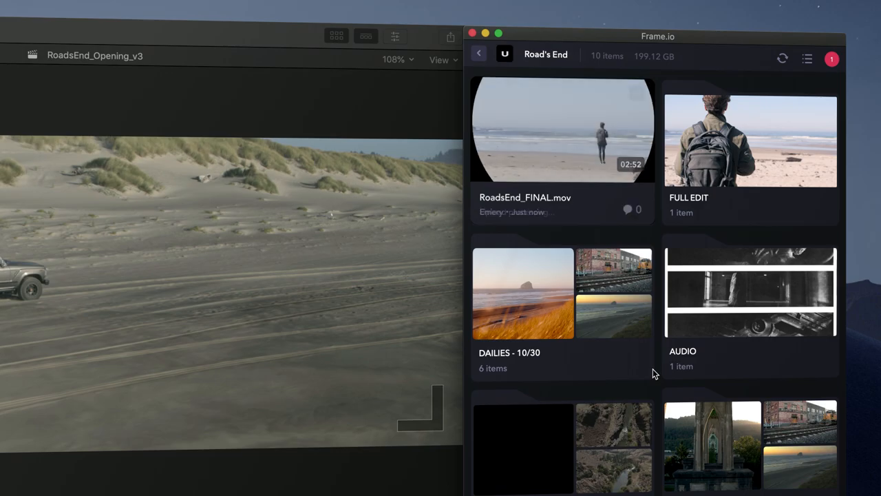
pyautogui.click(479, 55)
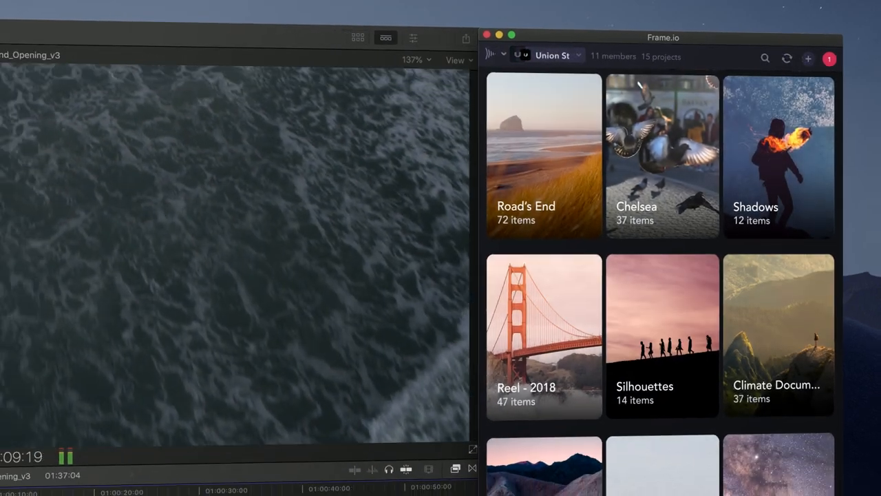